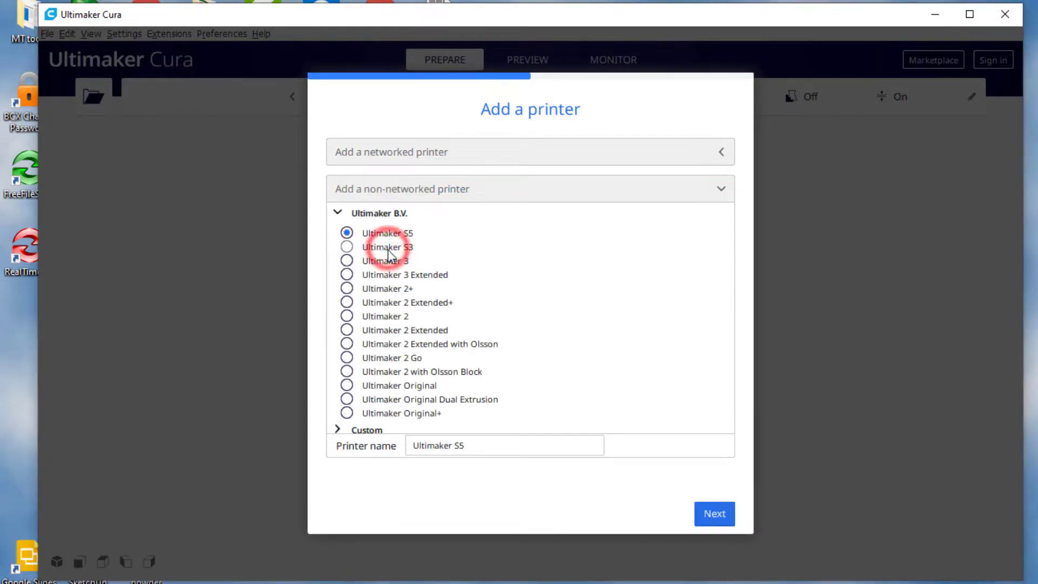
Select Custom FFF printer from the Custom category and name it U50
{"action": "scroll", "scroll_direction": "down", "scroll_amount": 3}
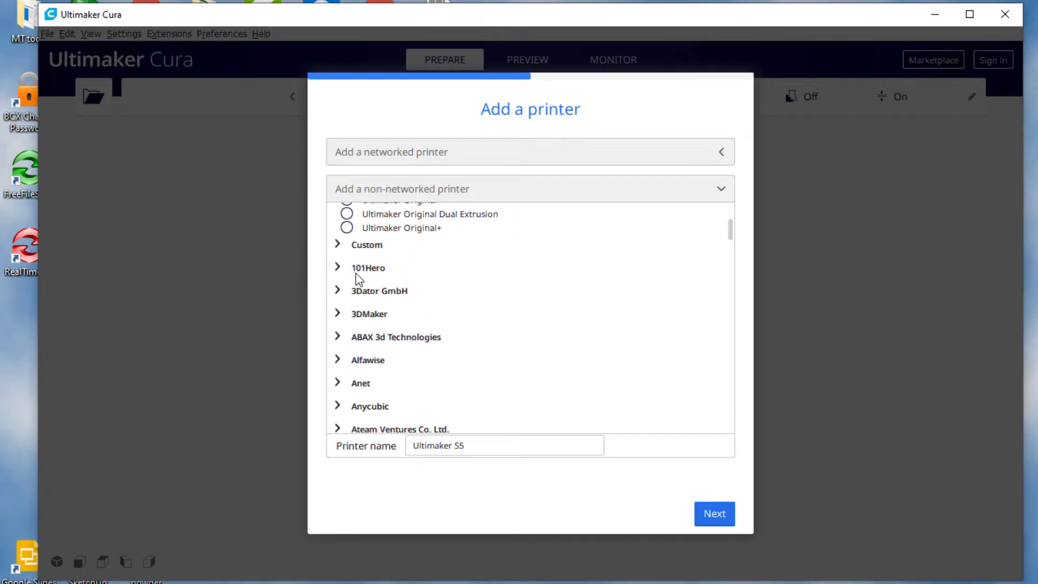
{"action": "left_click", "coordinate": [366, 244]}
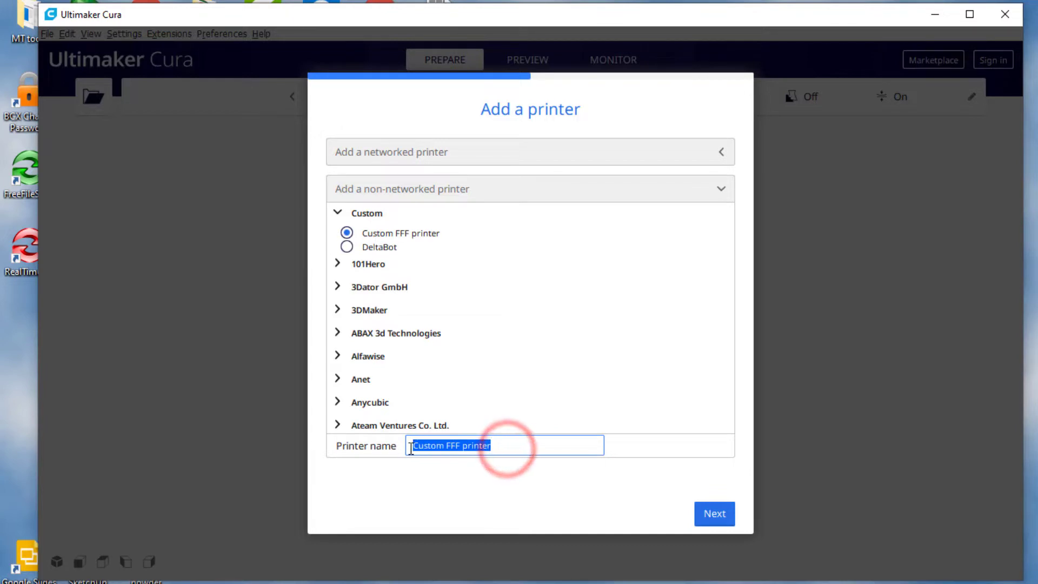
{"action": "type", "text": "Tu"}
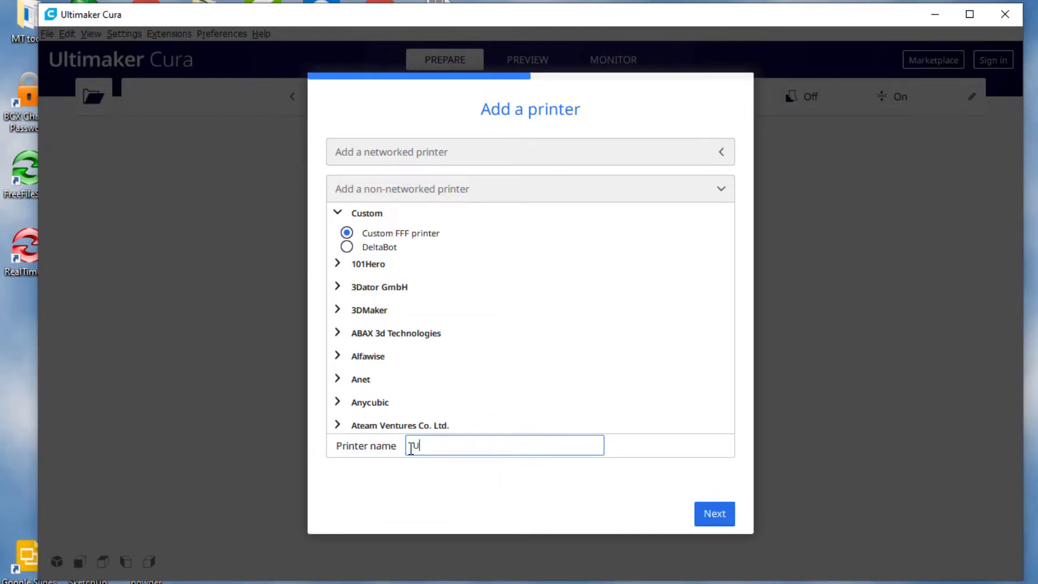
{"action": "type", "text": "U50"}
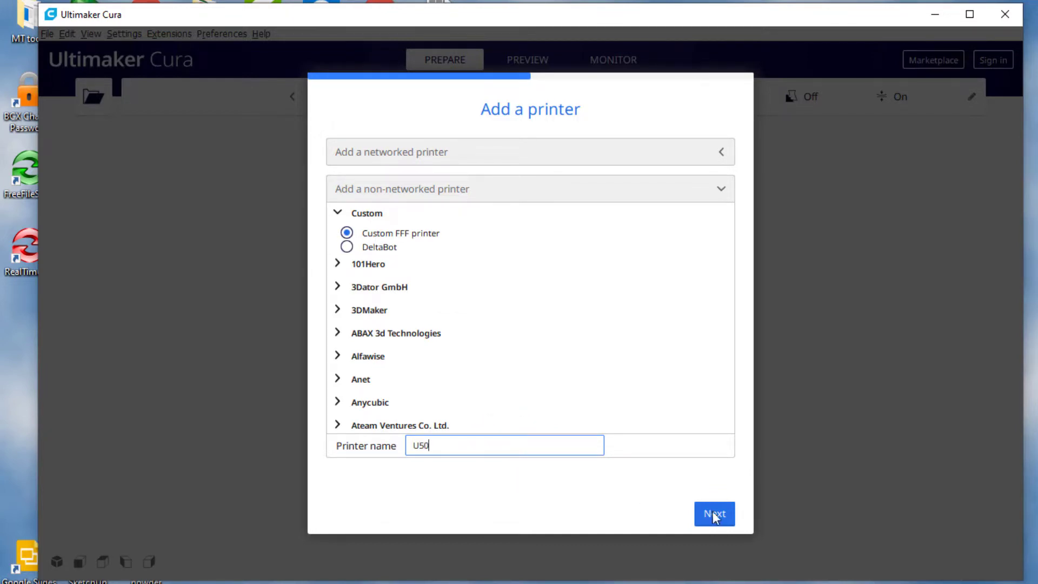
{"action": "mouse_move", "coordinate": [436, 399]}
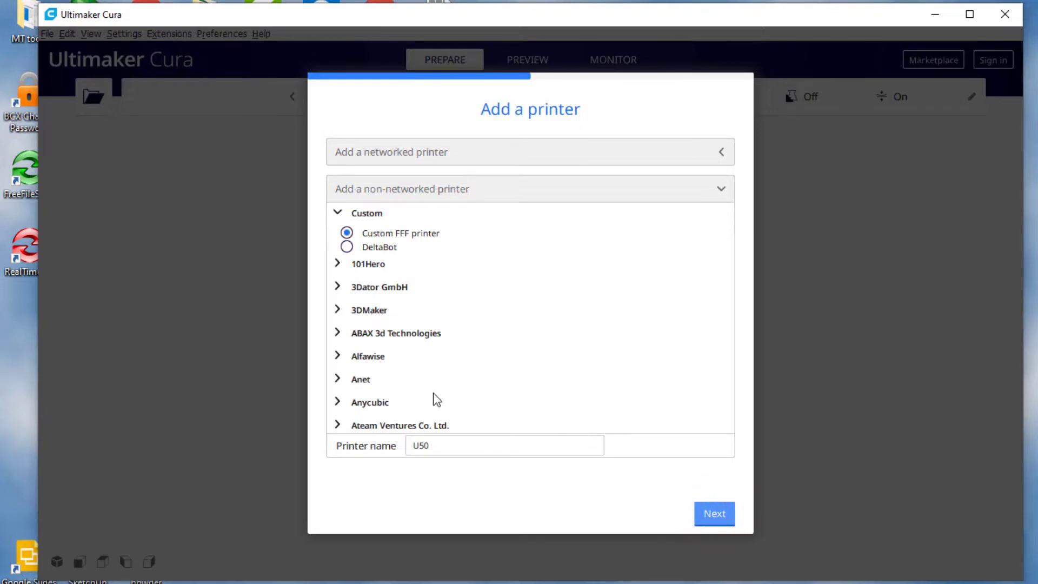
Set Z height 270 mm, enable the heated bed and set Extruder 1 material diameter to 1.75 mm
{"action": "left_click", "coordinate": [713, 513]}
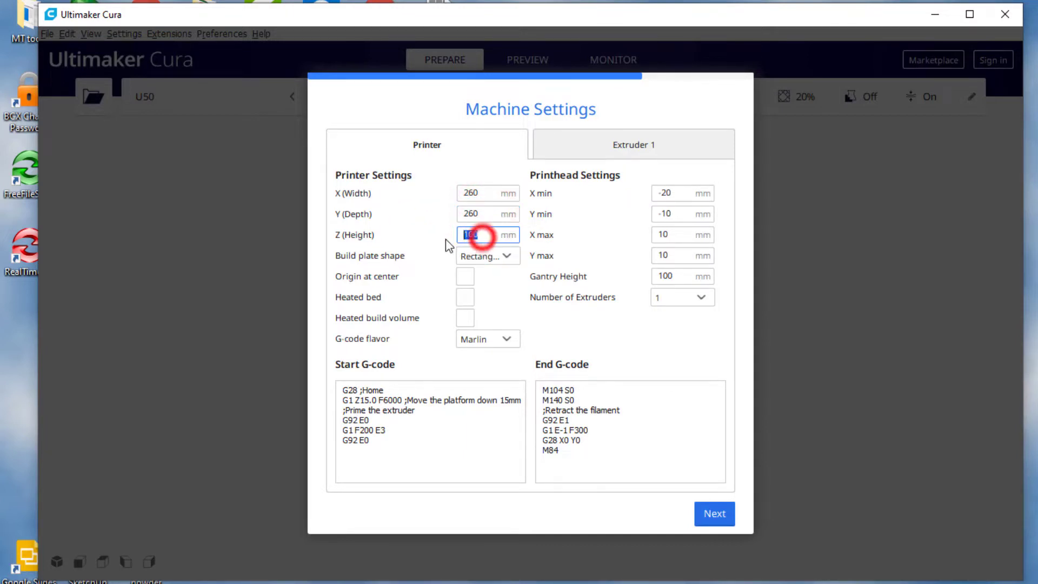
{"action": "type", "text": "270"}
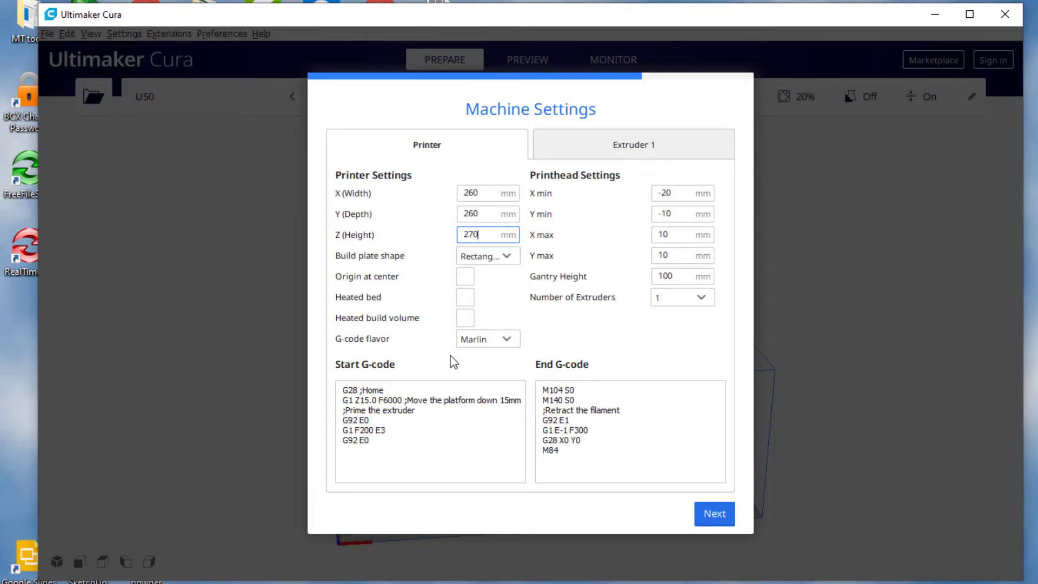
{"action": "left_click", "coordinate": [465, 297]}
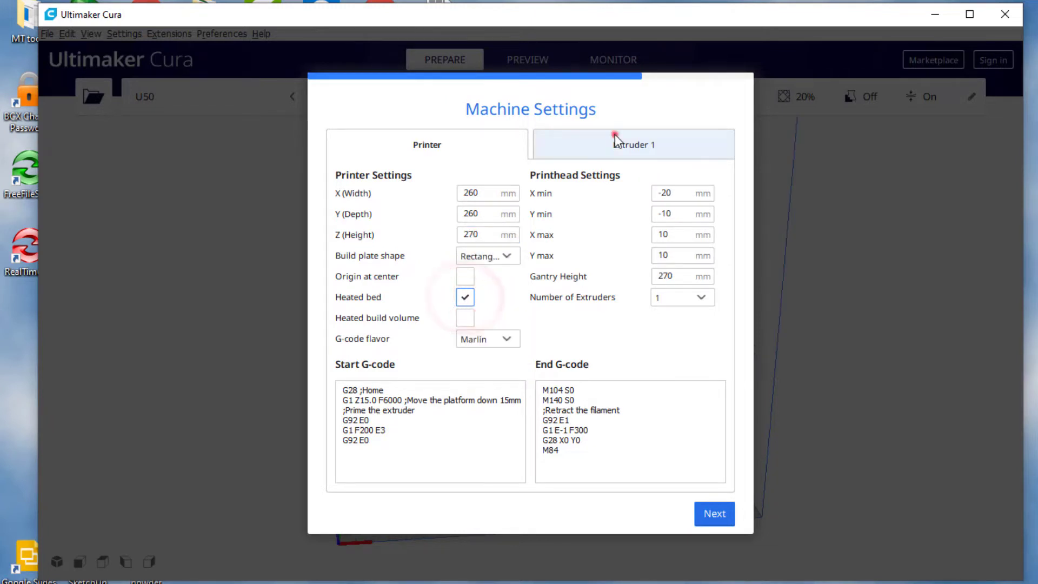
{"action": "left_click", "coordinate": [633, 144]}
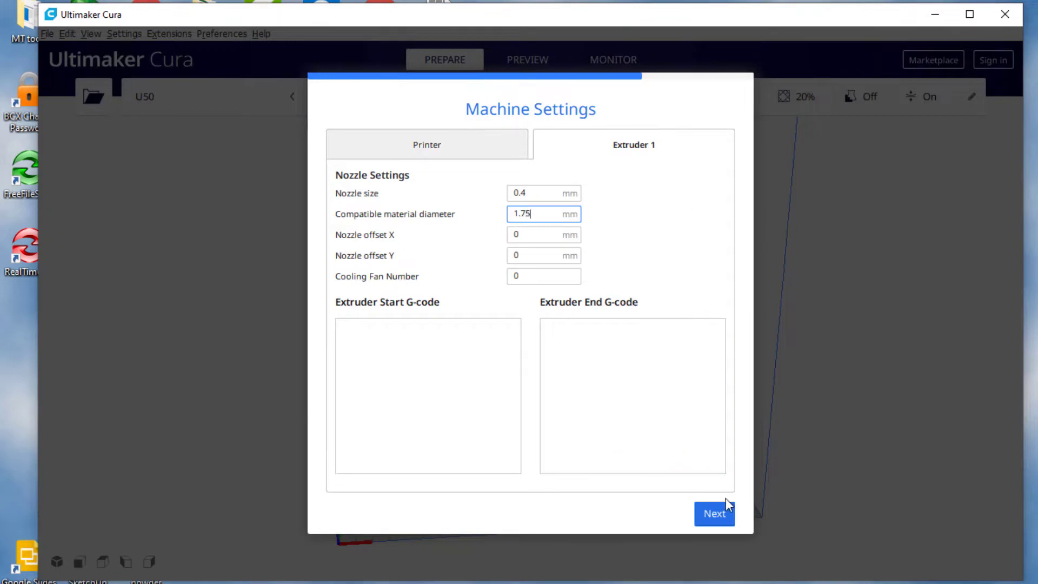
{"action": "left_click", "coordinate": [715, 512]}
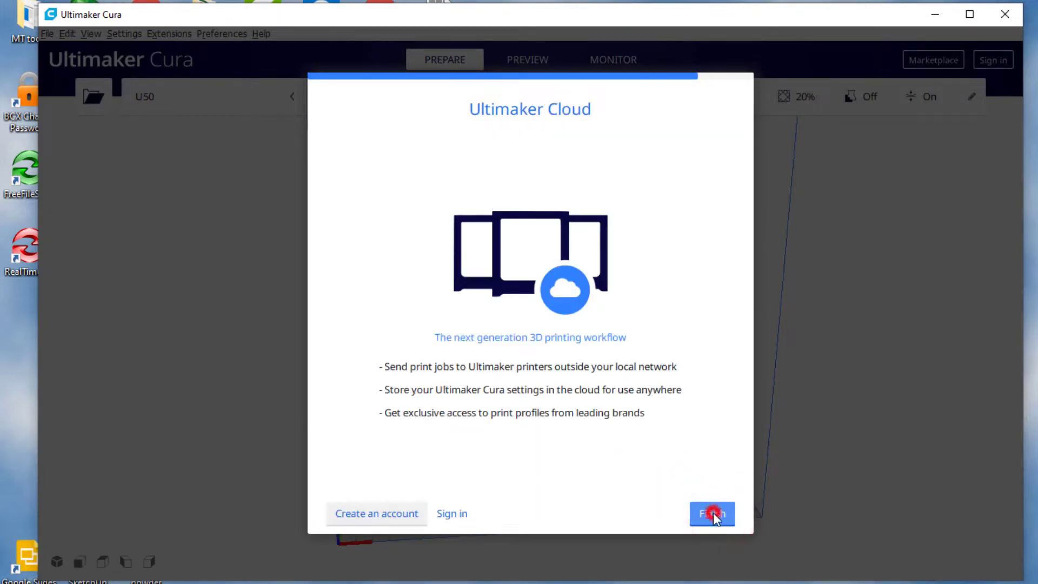
Finish adding the printer and choose the Extra Fast profile in the custom print settings
{"action": "left_click", "coordinate": [712, 514]}
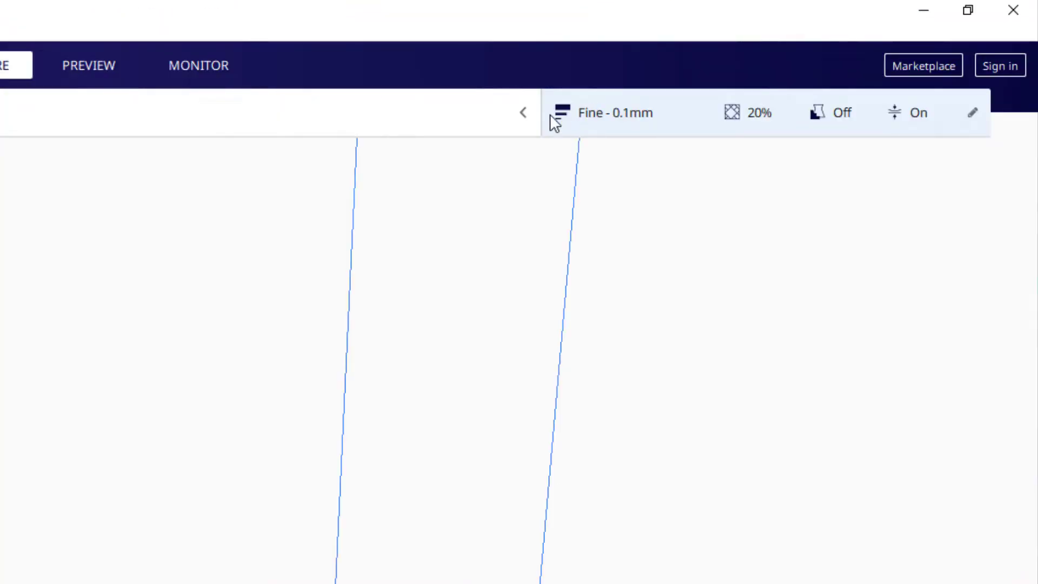
{"action": "left_click", "coordinate": [614, 113]}
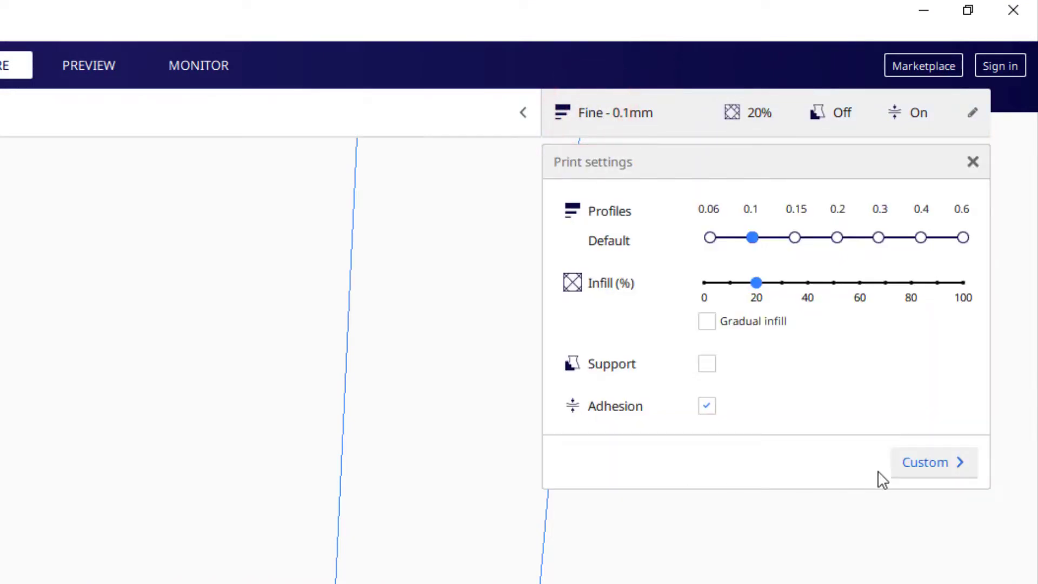
{"action": "left_click", "coordinate": [933, 462]}
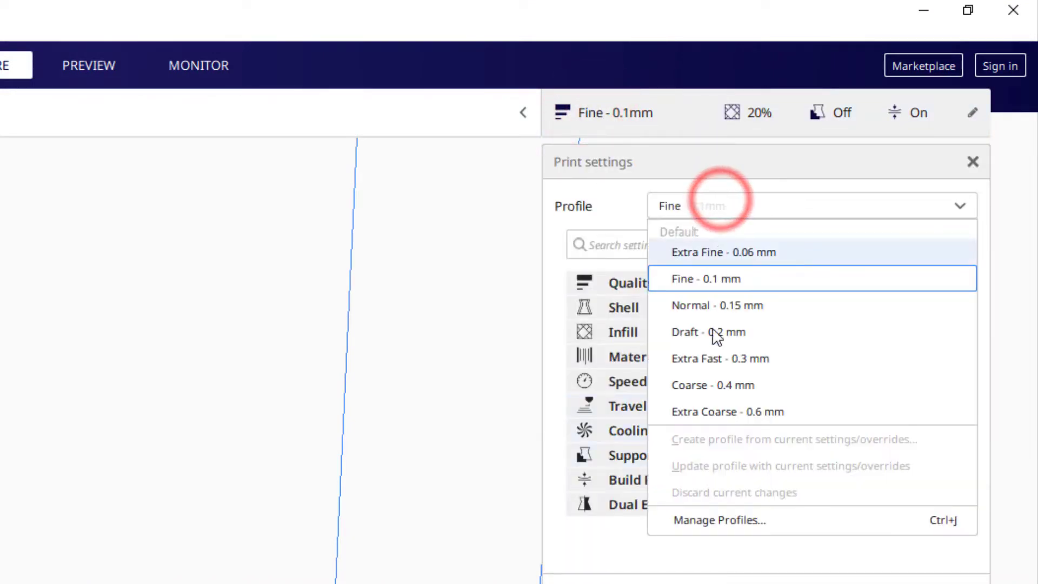
{"action": "left_click", "coordinate": [720, 357]}
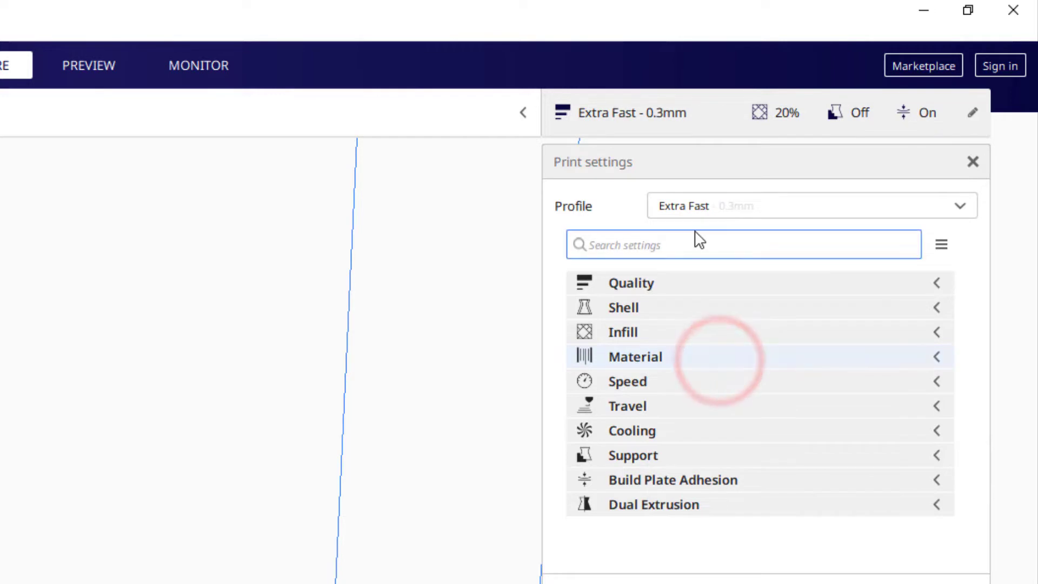
{"action": "mouse_move", "coordinate": [665, 289]}
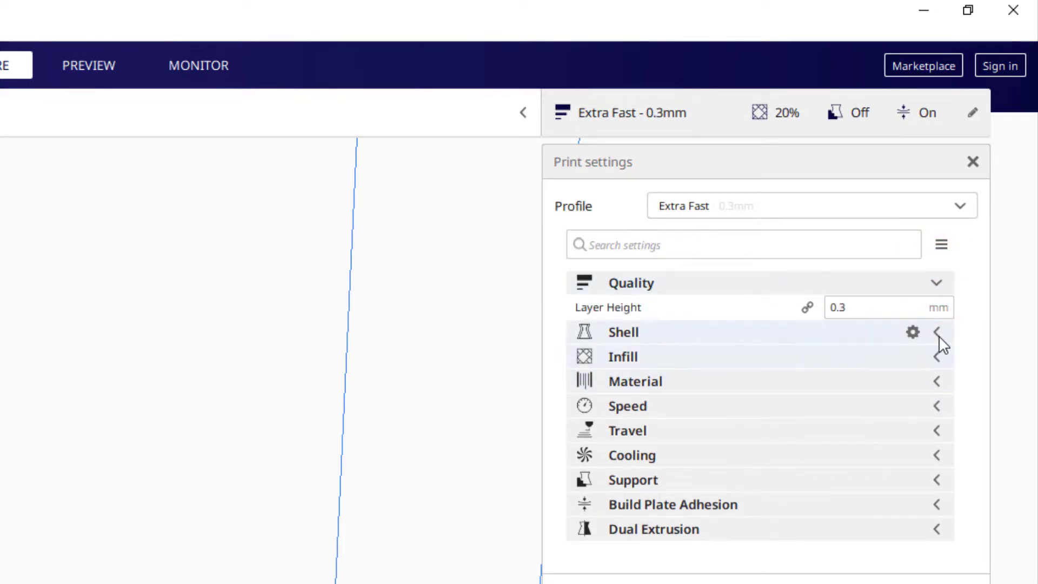
Keep infill density at 10% and expand the Shell, Infill and Material settings groups down to adhesion
{"action": "left_click", "coordinate": [937, 332]}
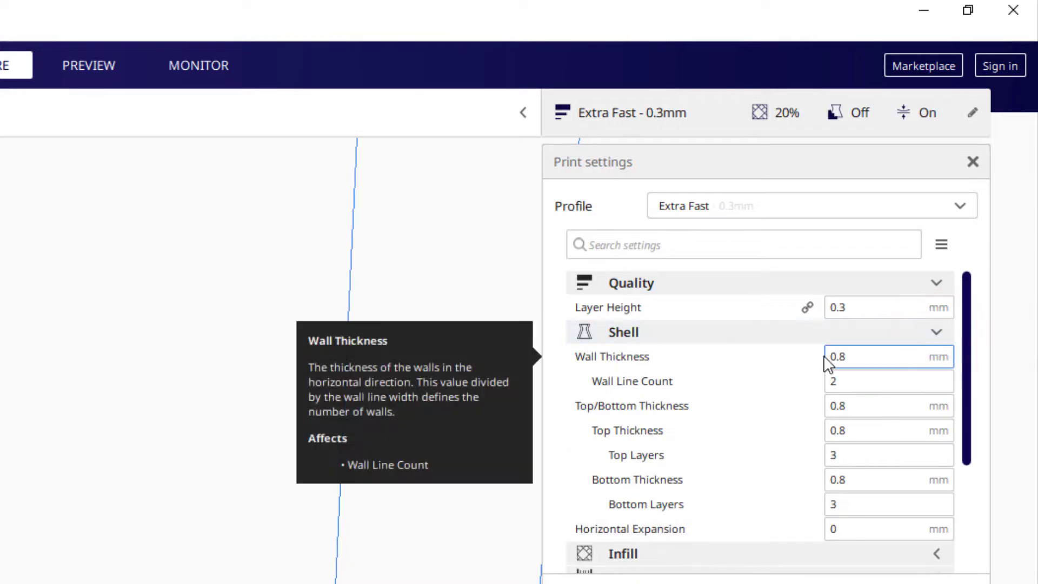
{"action": "left_click", "coordinate": [886, 406]}
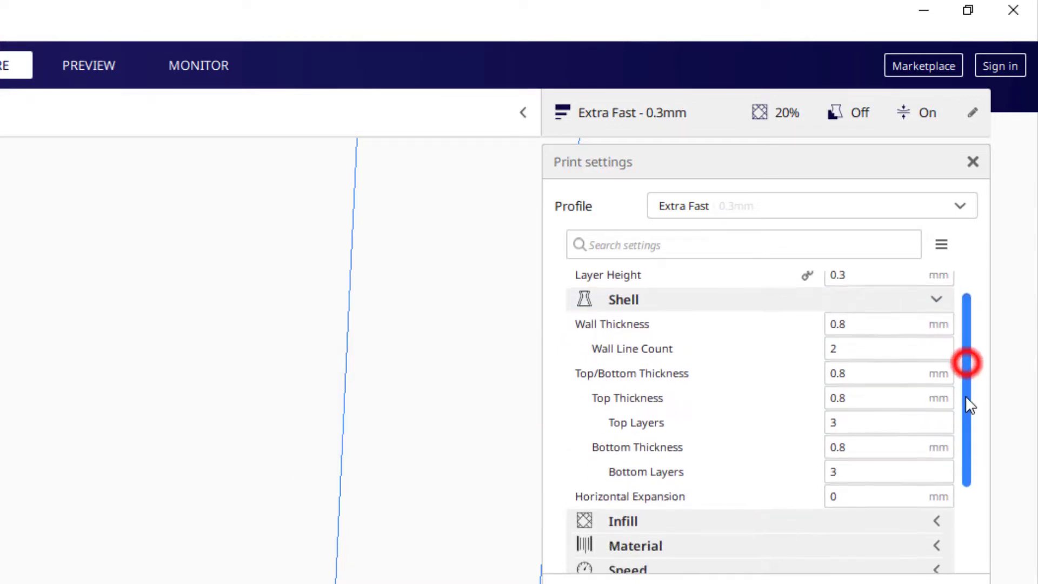
{"action": "scroll", "scroll_direction": "down", "scroll_amount": 3}
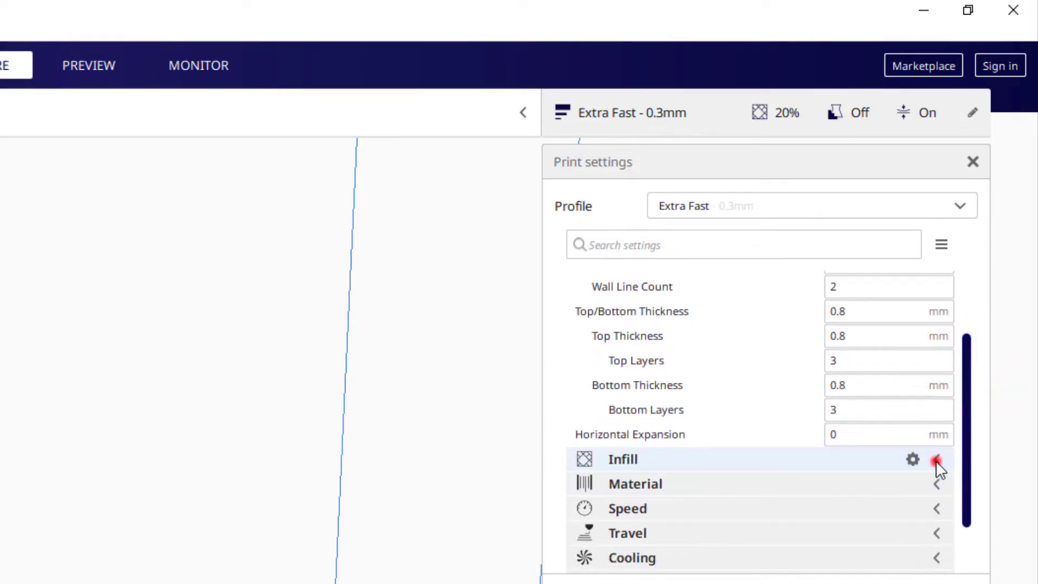
{"action": "left_click", "coordinate": [936, 458]}
{"action": "type", "text": "10"}
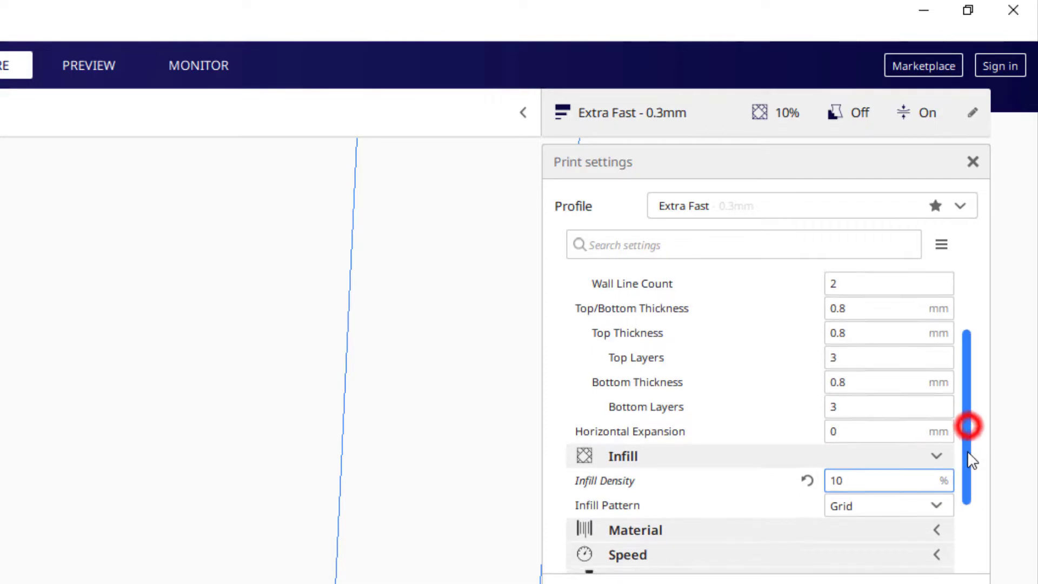
{"action": "scroll", "scroll_direction": "down", "scroll_amount": 3}
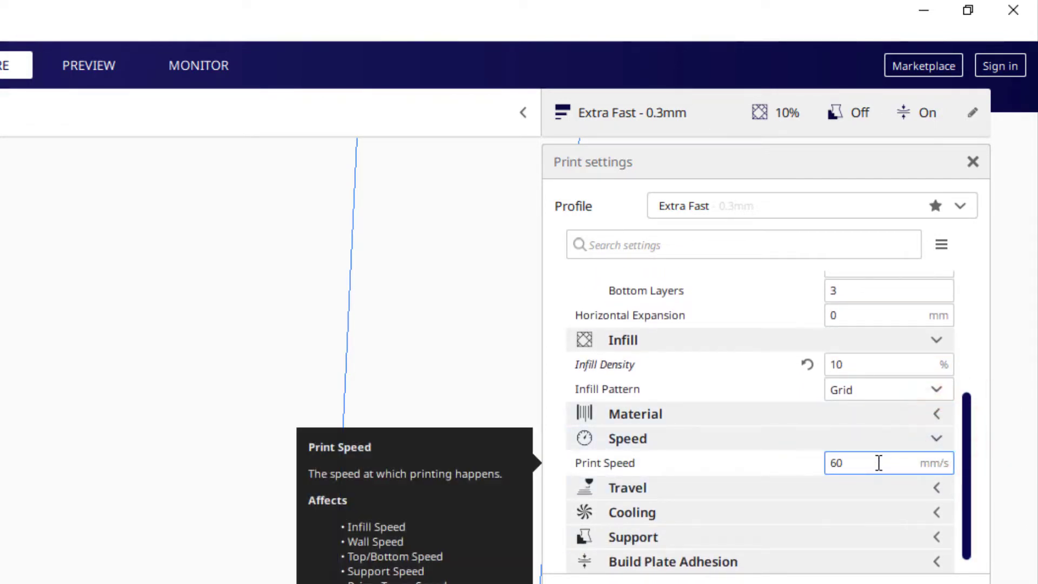
{"action": "left_click", "coordinate": [937, 413]}
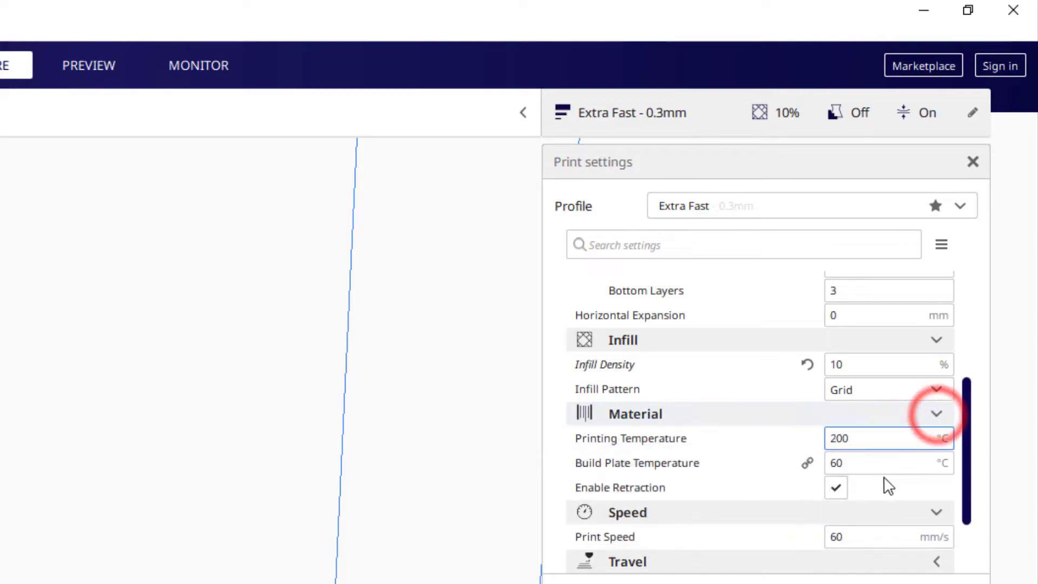
{"action": "scroll", "scroll_direction": "down", "scroll_amount": 3}
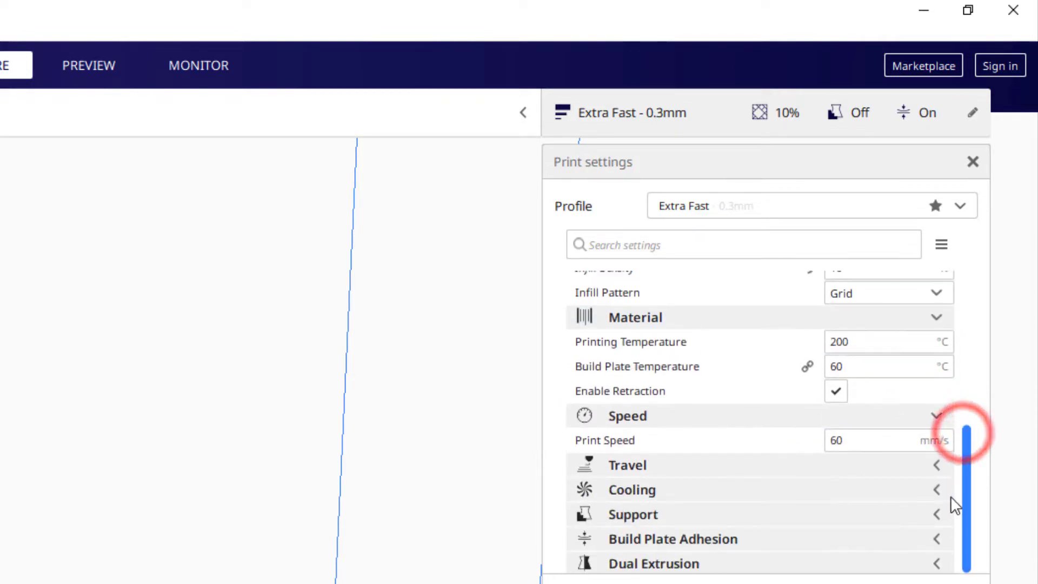
{"action": "scroll", "scroll_direction": "up", "scroll_amount": 3}
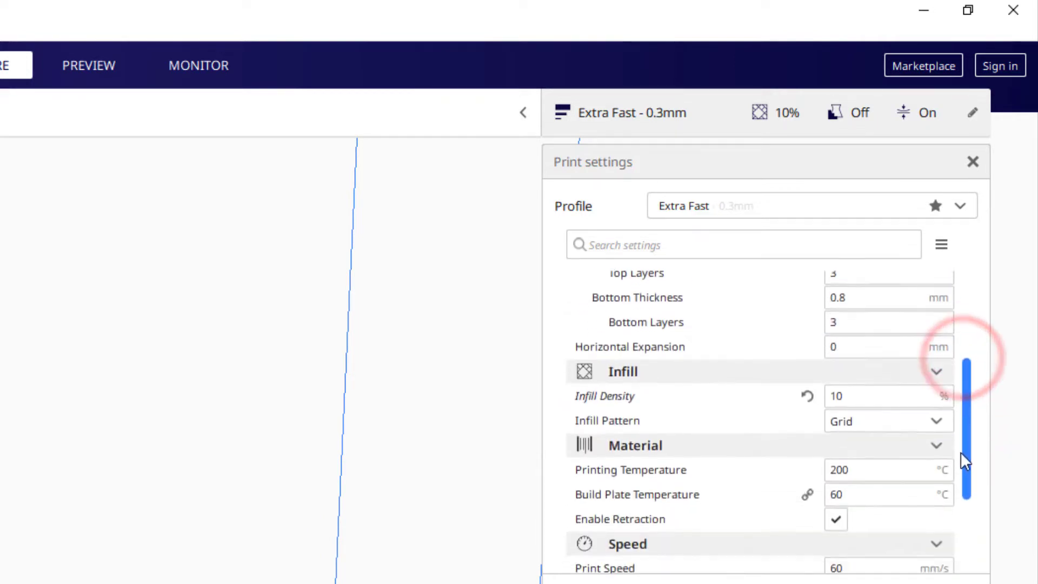
{"action": "scroll", "scroll_direction": "down", "scroll_amount": 3}
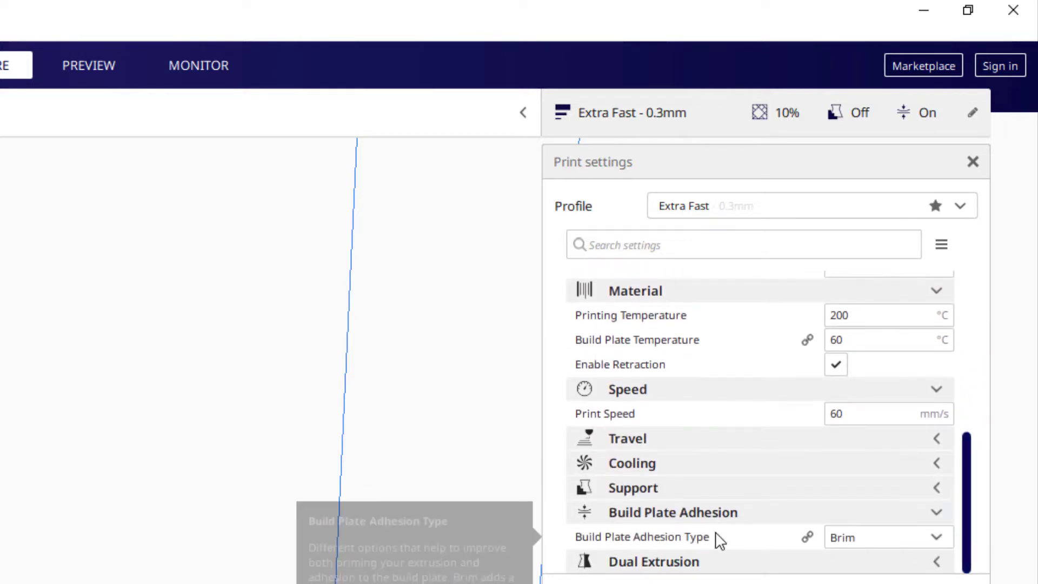
Set adhesion type to Skirt and make skirt line count, distance and minimum length visible
{"action": "left_click", "coordinate": [886, 538]}
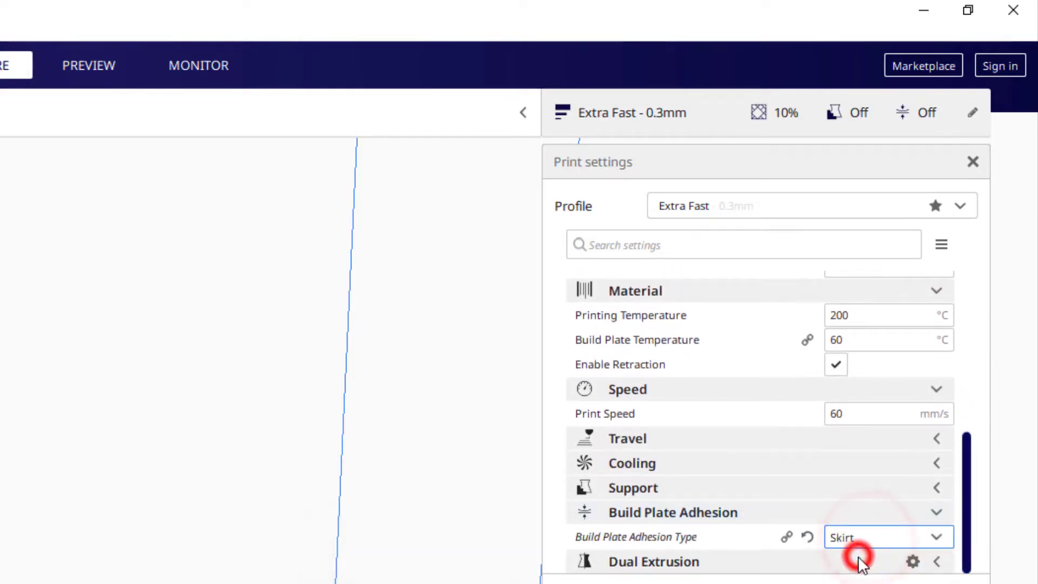
{"action": "mouse_move", "coordinate": [914, 513]}
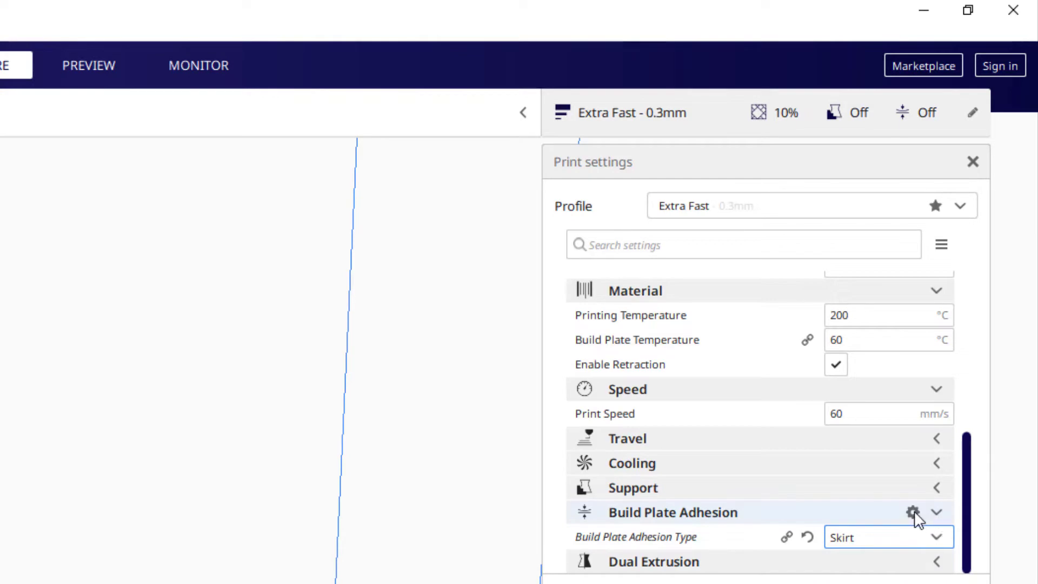
{"action": "left_click", "coordinate": [913, 512]}
{"action": "type", "text": "s"}
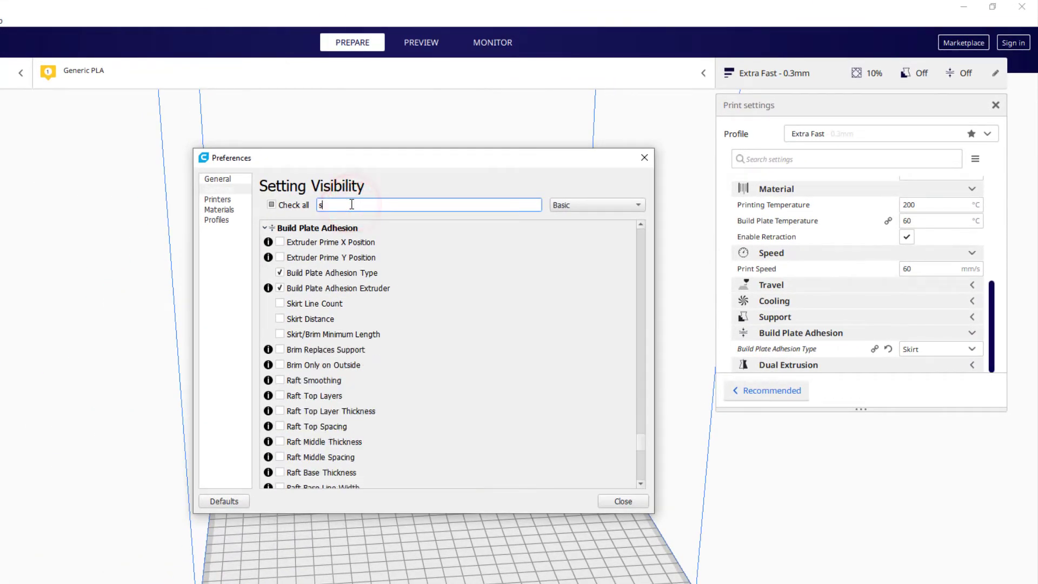
{"action": "type", "text": "kirt"}
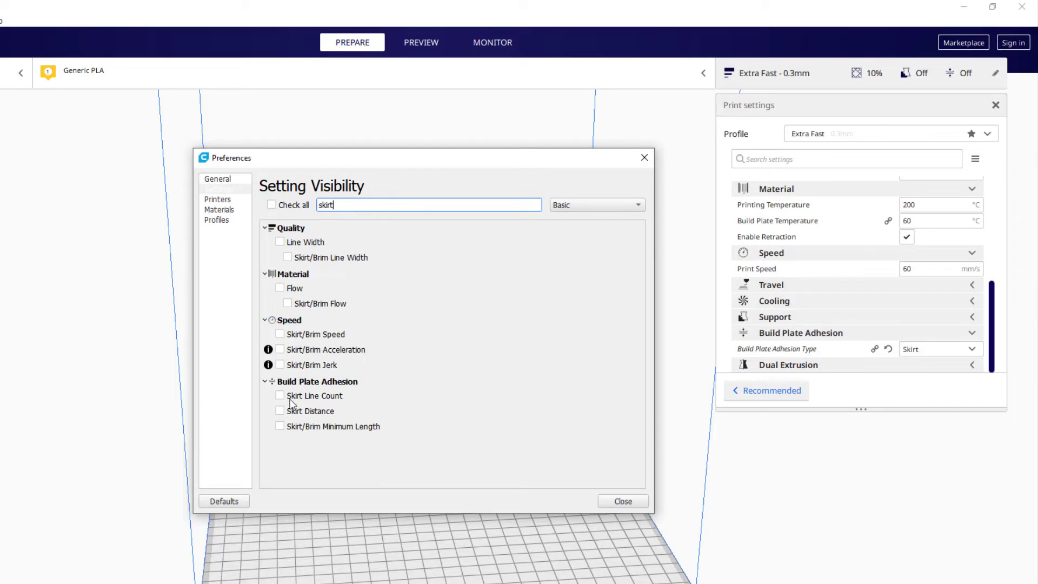
{"action": "left_click", "coordinate": [279, 396]}
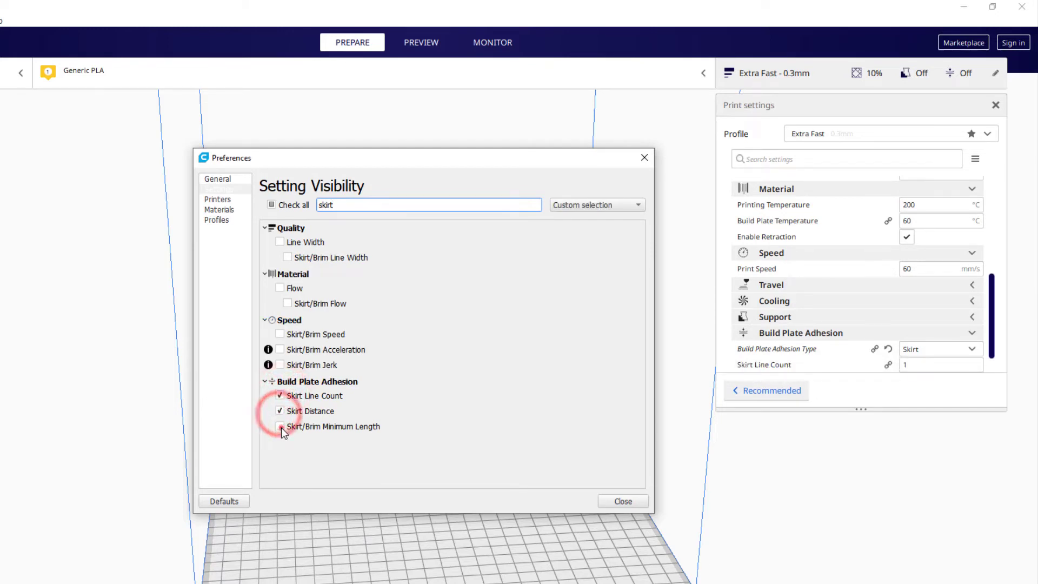
{"action": "left_click", "coordinate": [279, 426]}
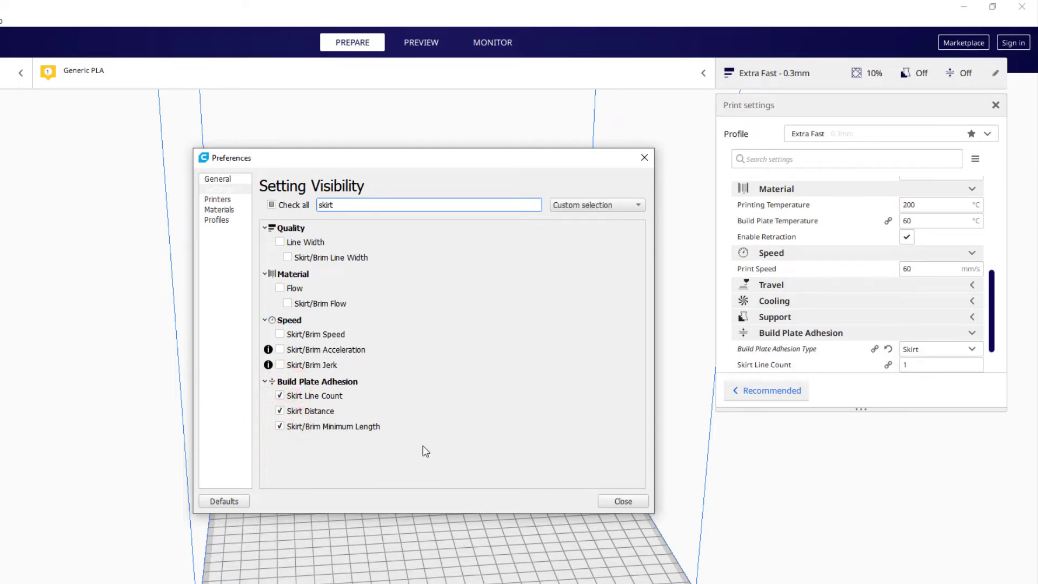
Set the skirt to 4 lines at 10 mm distance from the print
{"action": "left_click", "coordinate": [620, 501]}
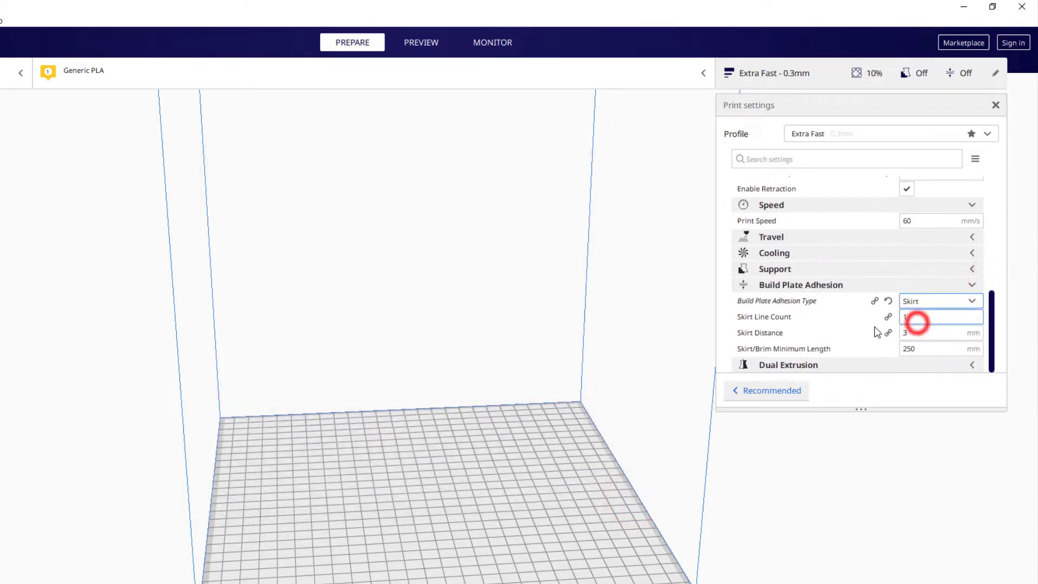
{"action": "left_click", "coordinate": [939, 317]}
{"action": "type", "text": "4"}
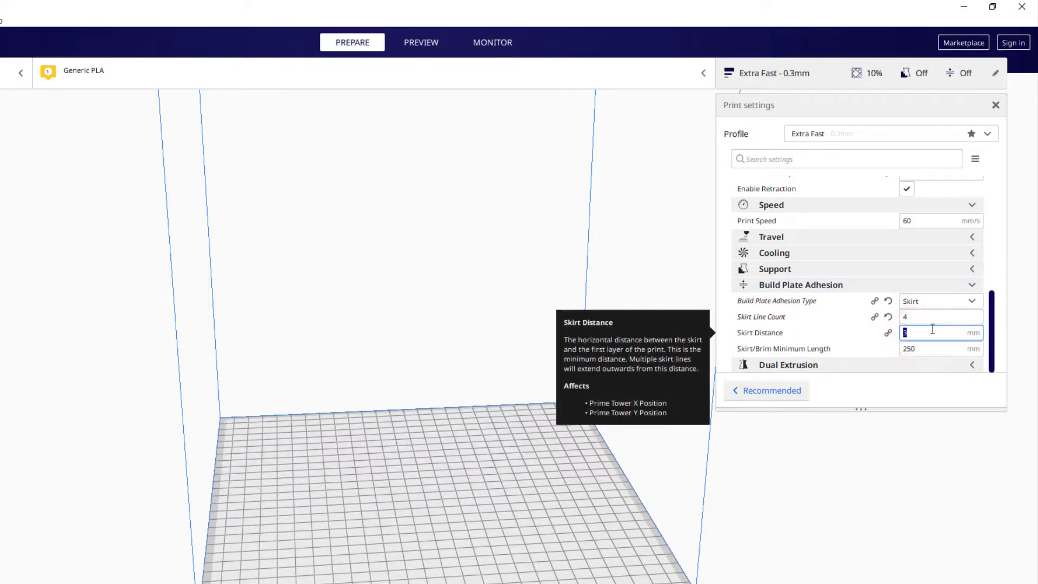
{"action": "type", "text": "10"}
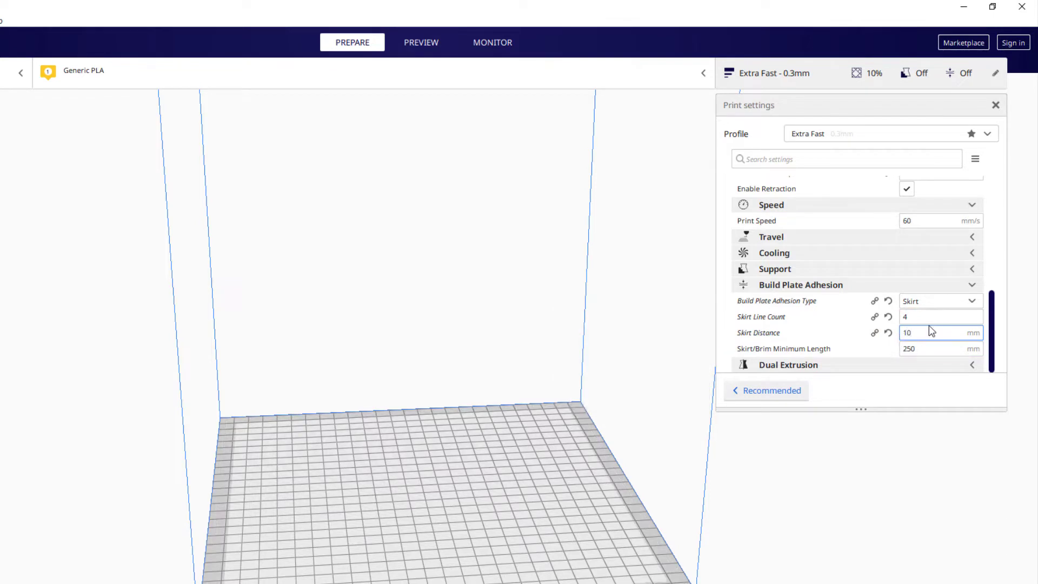
{"action": "mouse_move", "coordinate": [946, 314]}
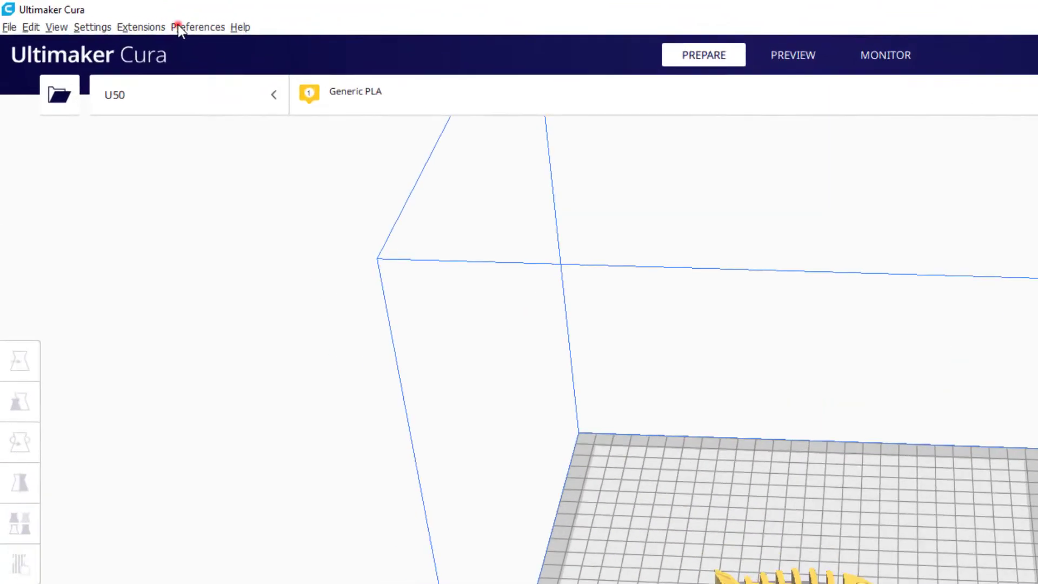
{"action": "left_click", "coordinate": [200, 26]}
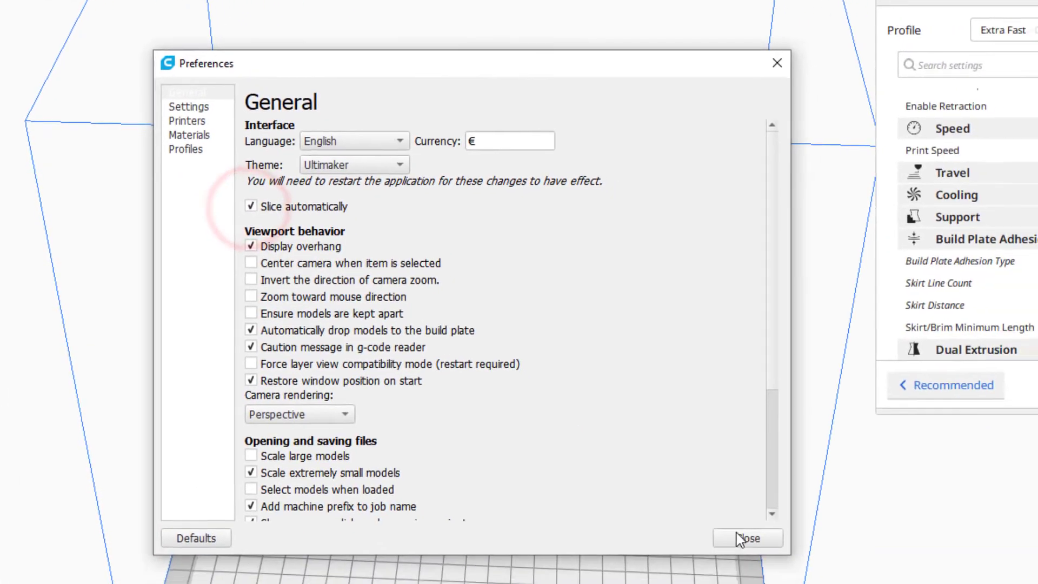
{"action": "left_click", "coordinate": [747, 537]}
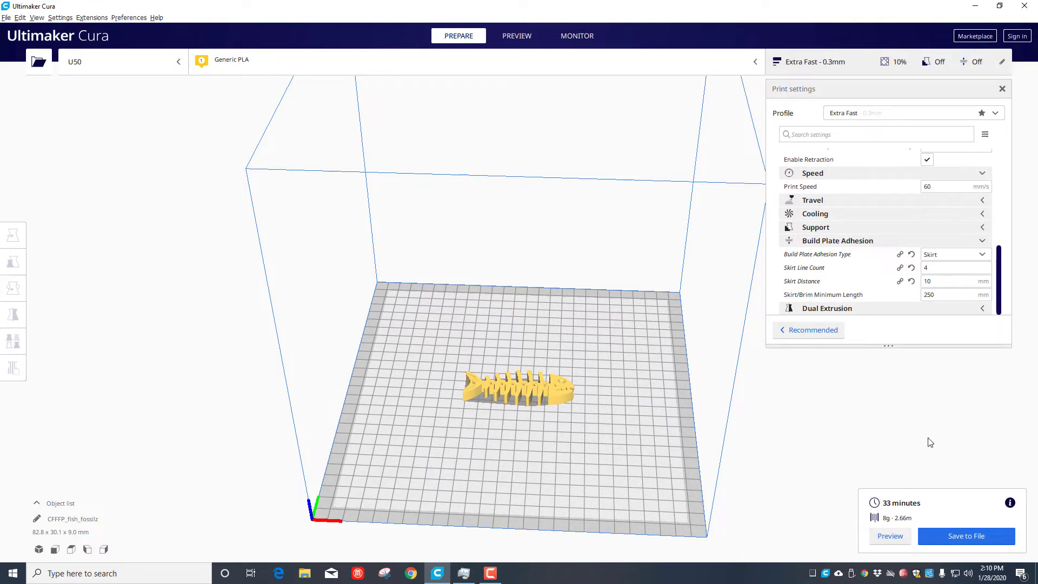
{"action": "mouse_move", "coordinate": [893, 440]}
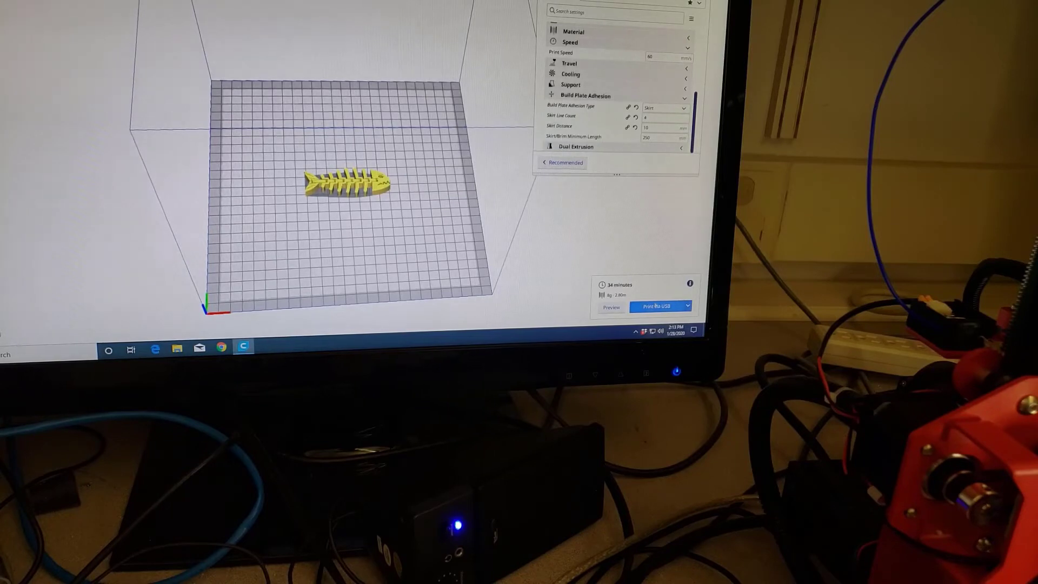
Send the sliced fish fossil model to print via USB
{"action": "left_click", "coordinate": [659, 305]}
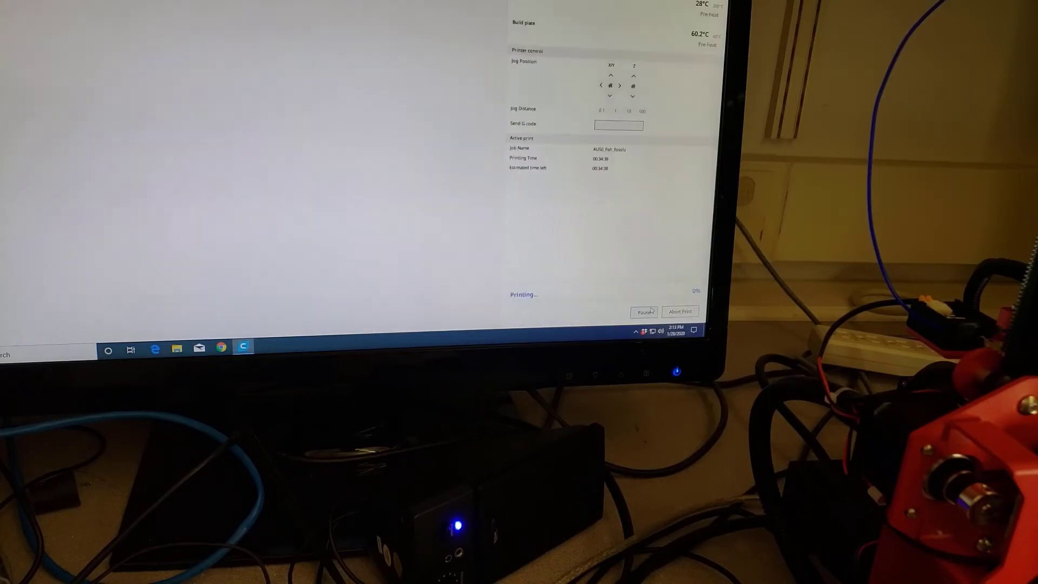